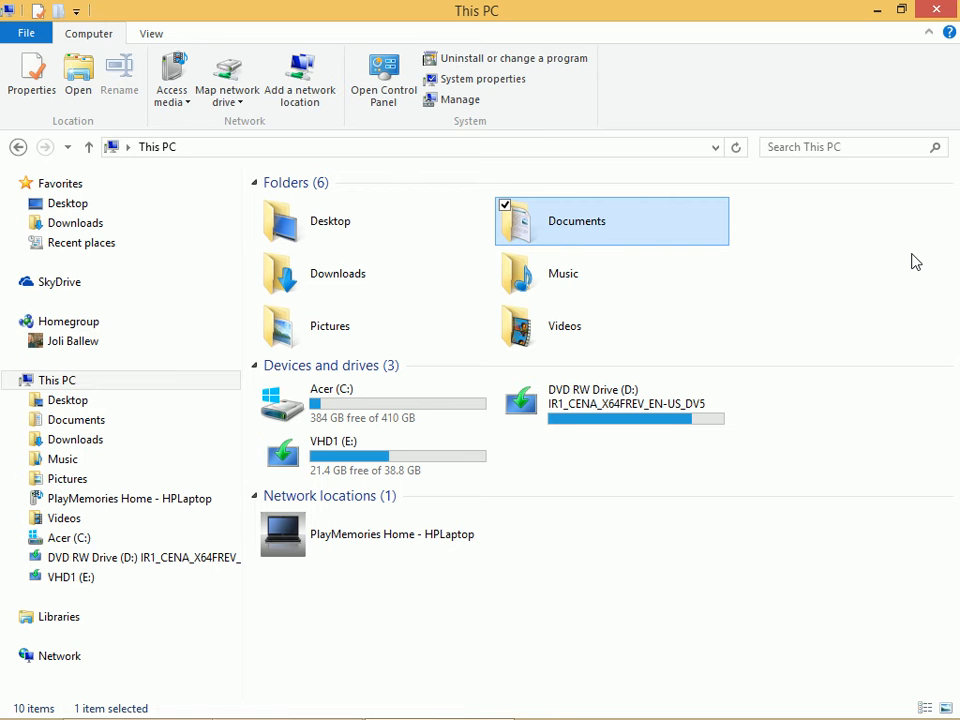
pyautogui.moveTo(590, 228)
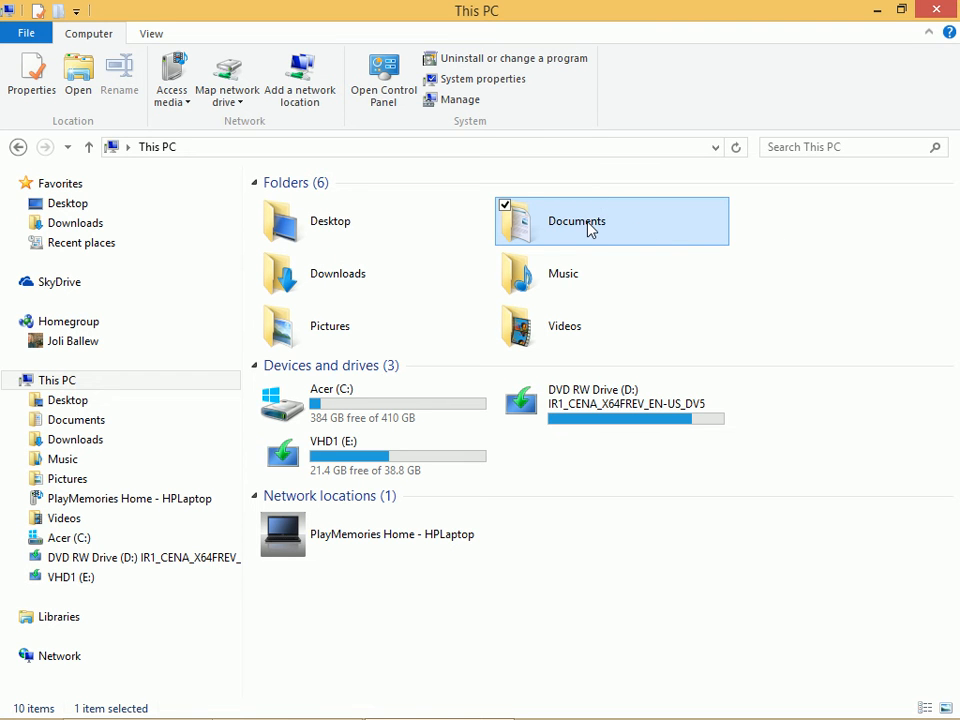
pyautogui.moveTo(590, 224)
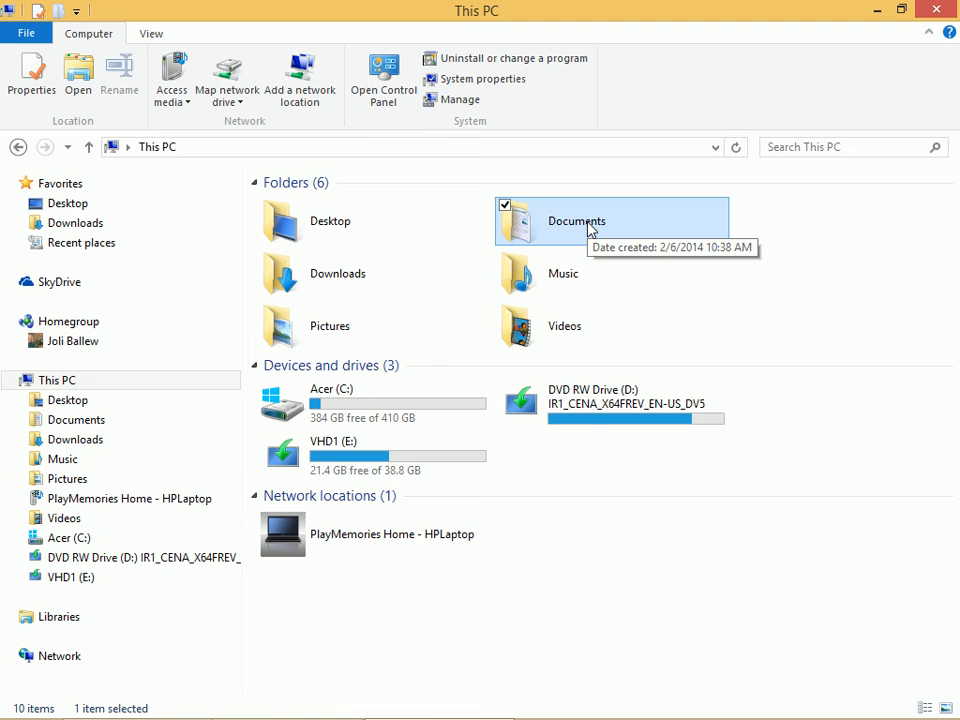
pyautogui.moveTo(744, 660)
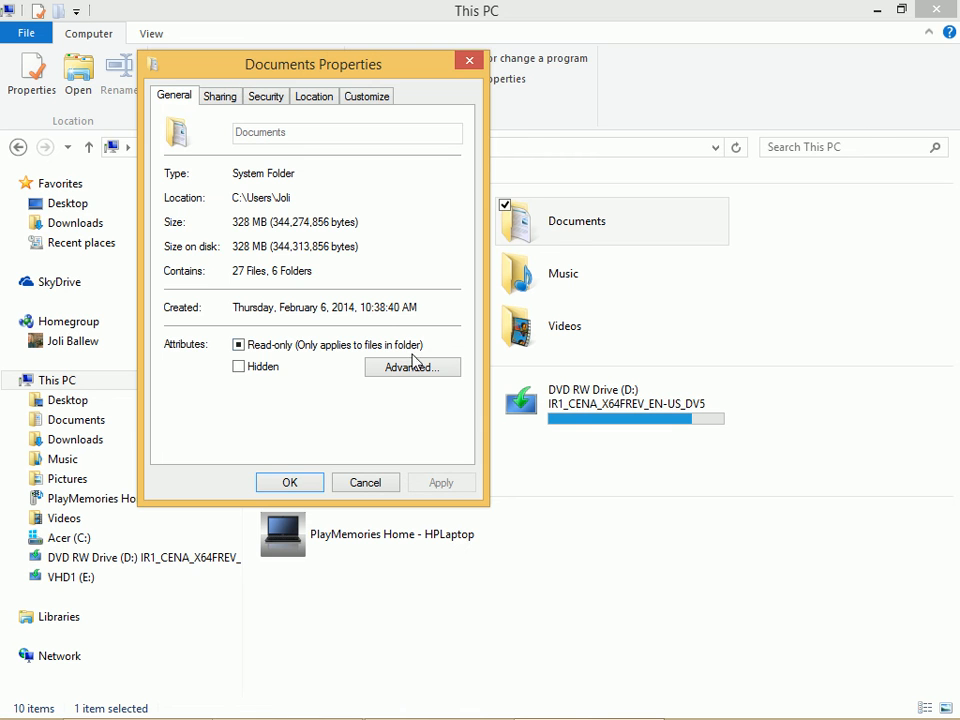
# Enable 'Encrypt contents to secure data' in the Documents folder's Advanced Attributes.
pyautogui.click(412, 368)
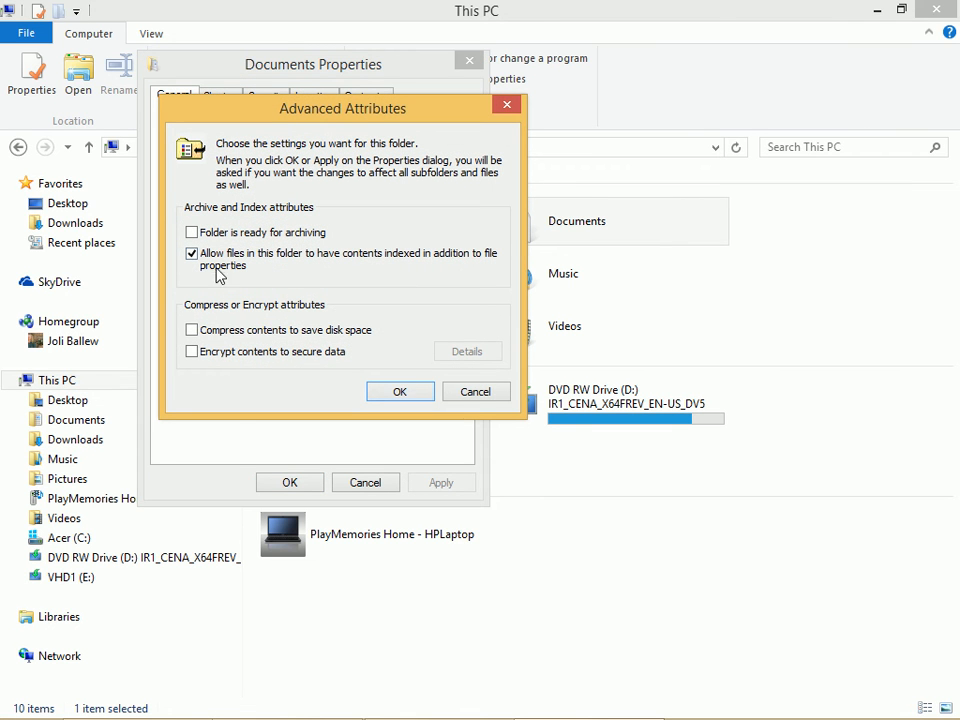
pyautogui.click(192, 352)
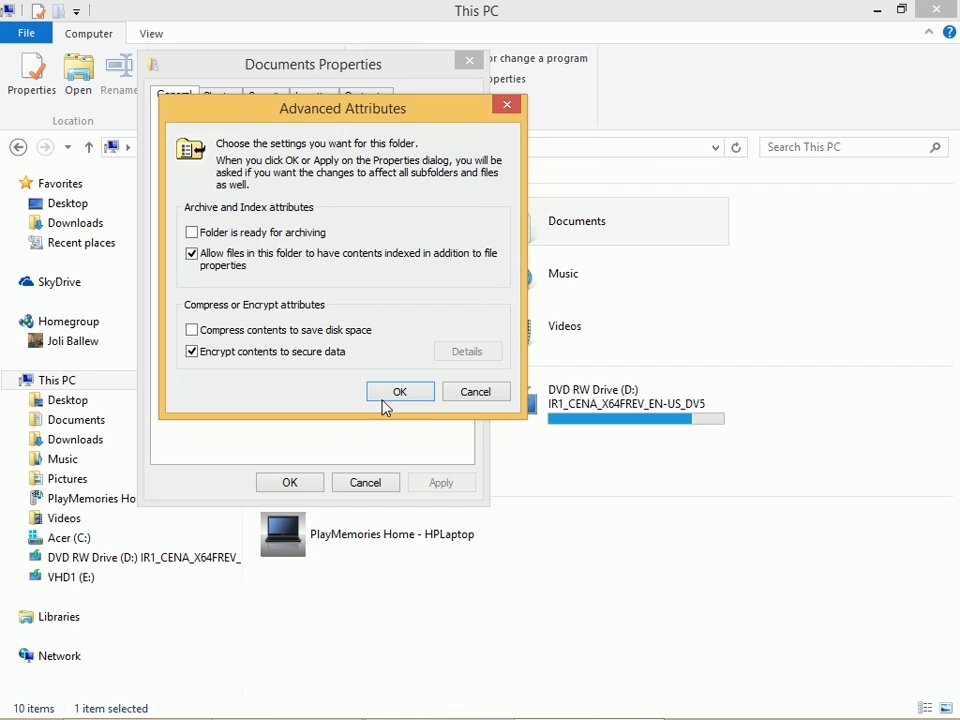
pyautogui.click(400, 390)
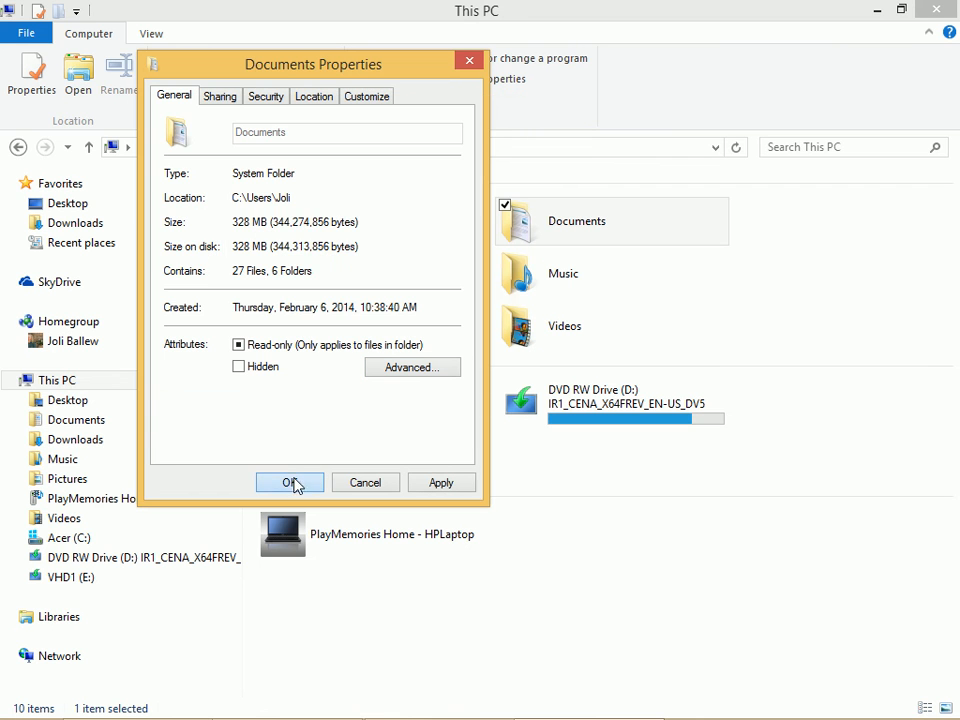
# Apply the encryption to Documents, its subfolders and files.
pyautogui.click(288, 482)
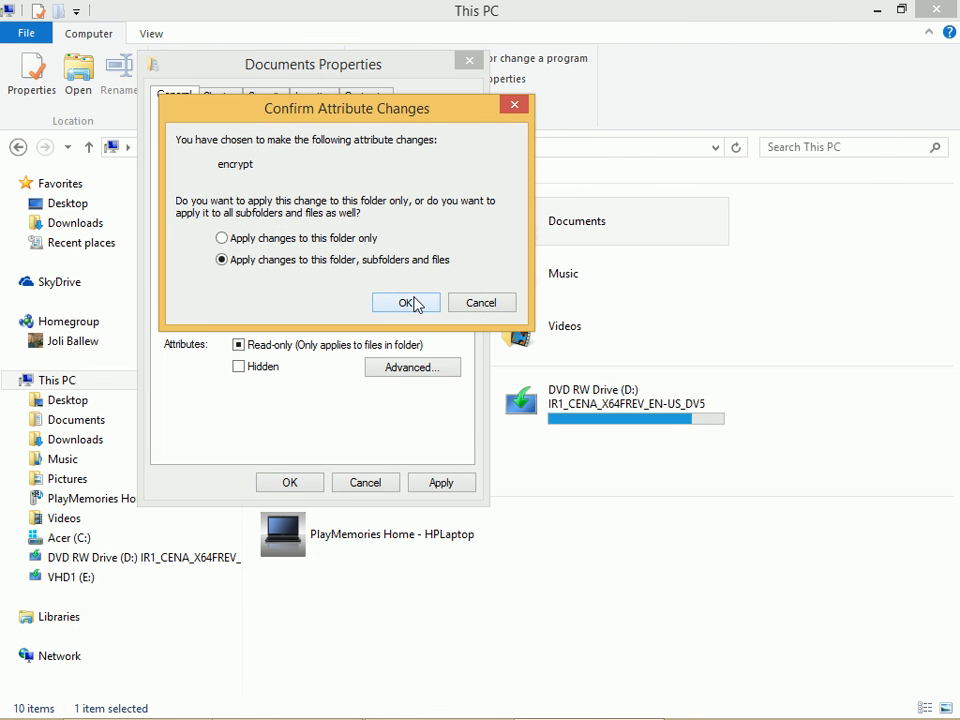
pyautogui.moveTo(324, 274)
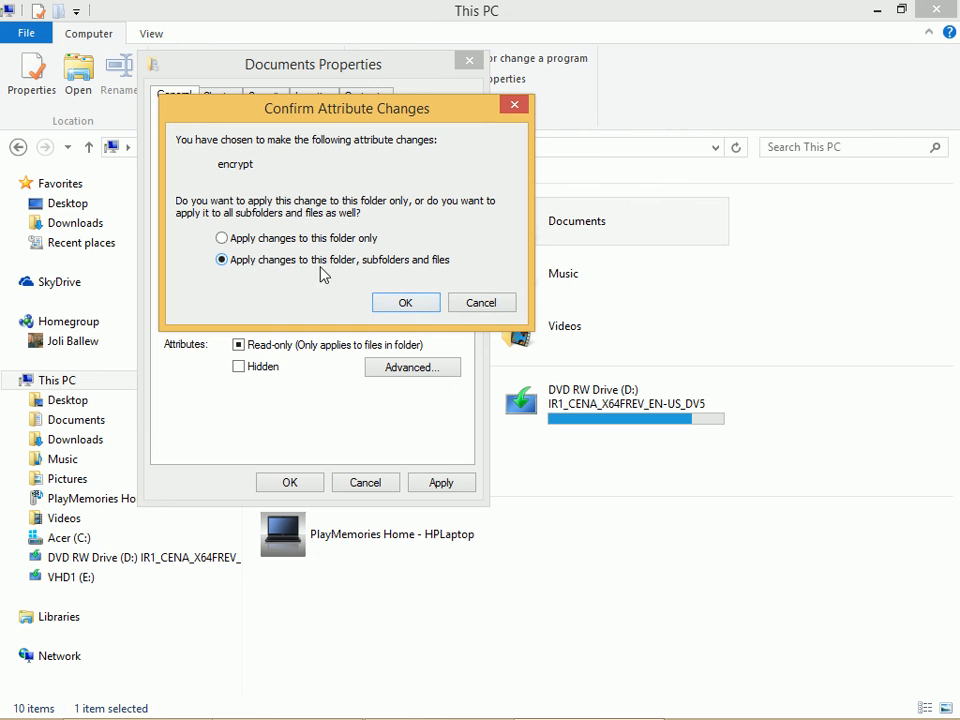
pyautogui.click(404, 302)
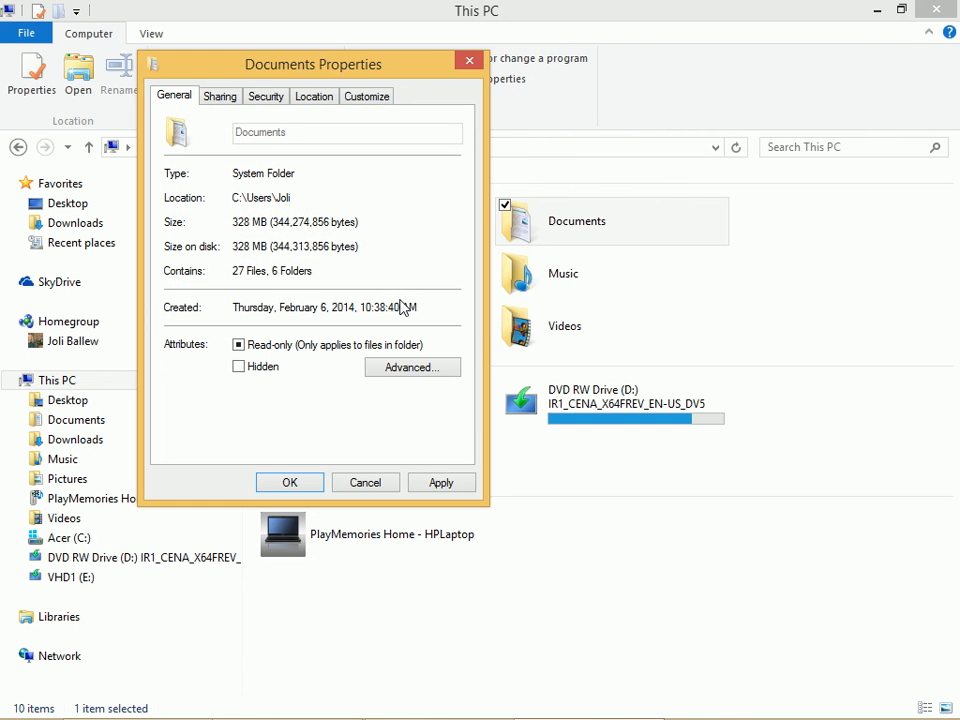
pyautogui.click(440, 482)
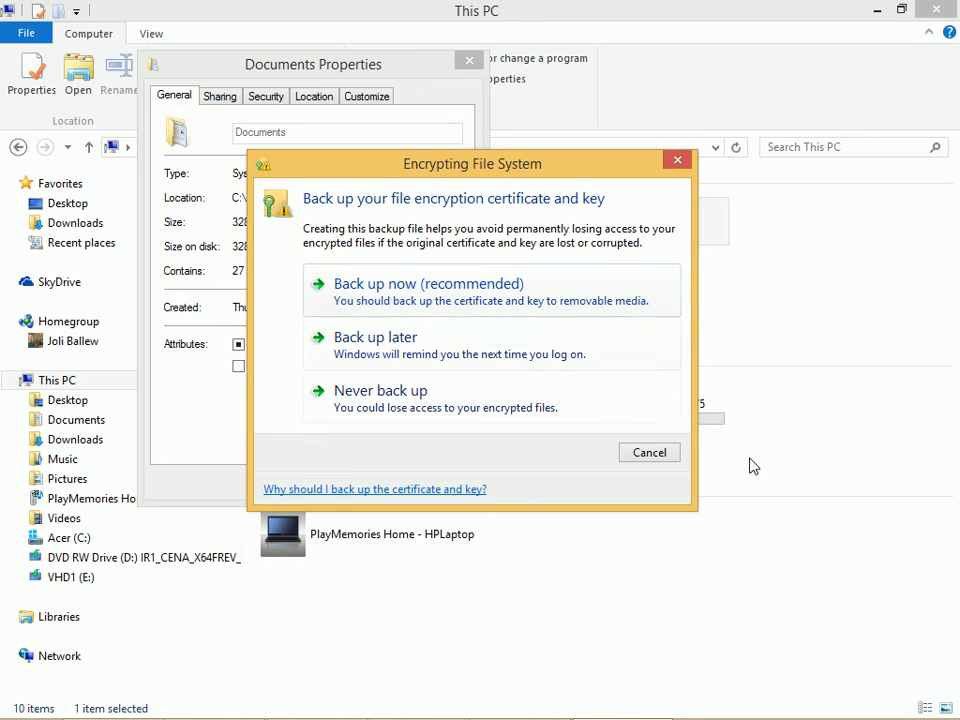
pyautogui.moveTo(770, 604)
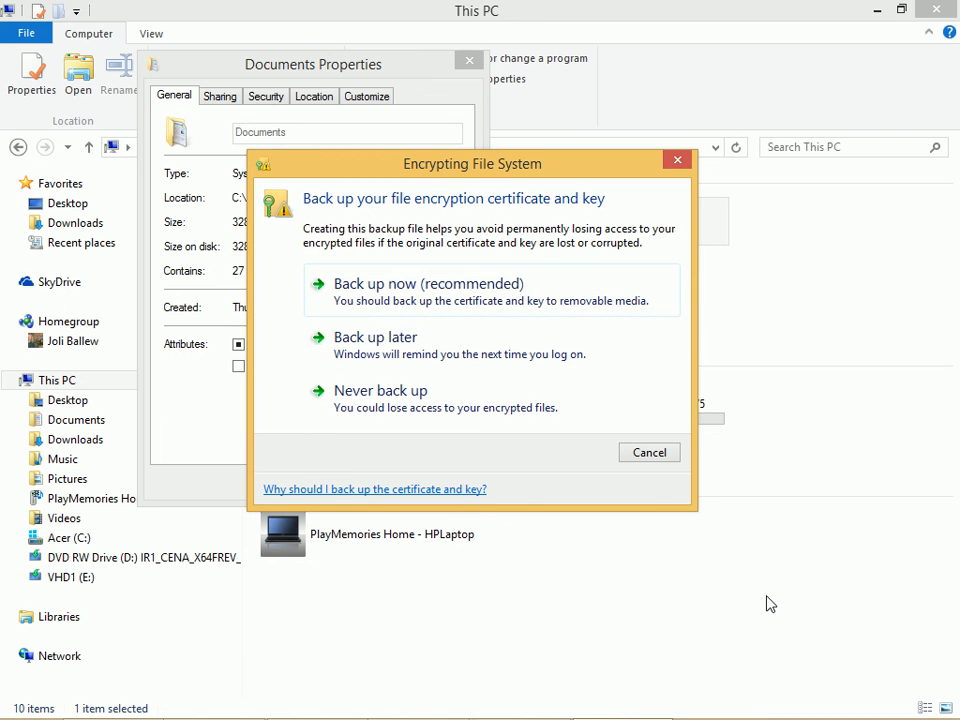
# Move the Encrypting File System certificate backup prompt lower on the screen.
pyautogui.moveTo(472, 164); pyautogui.dragTo(490, 294)
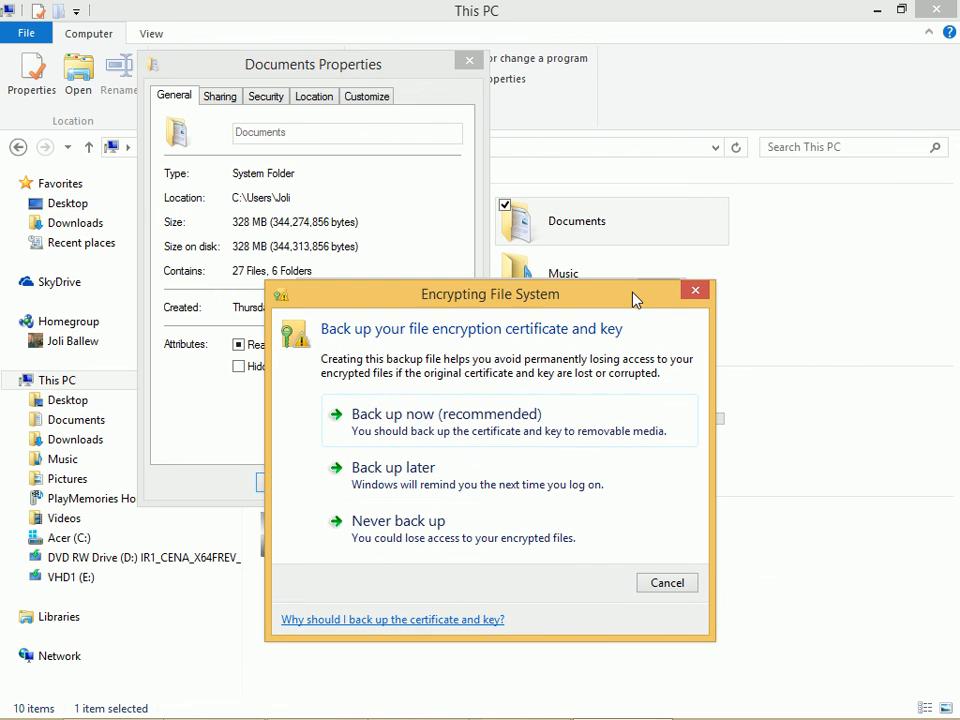